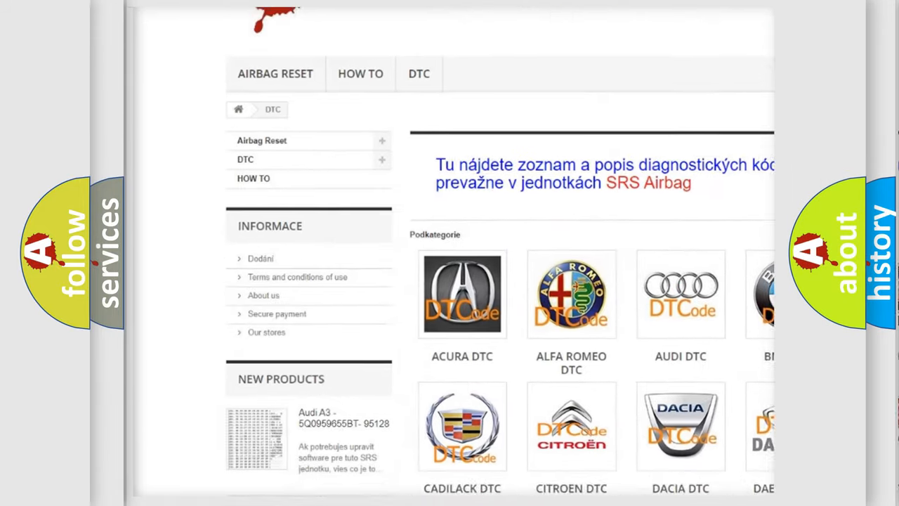
scroll("down", 3)
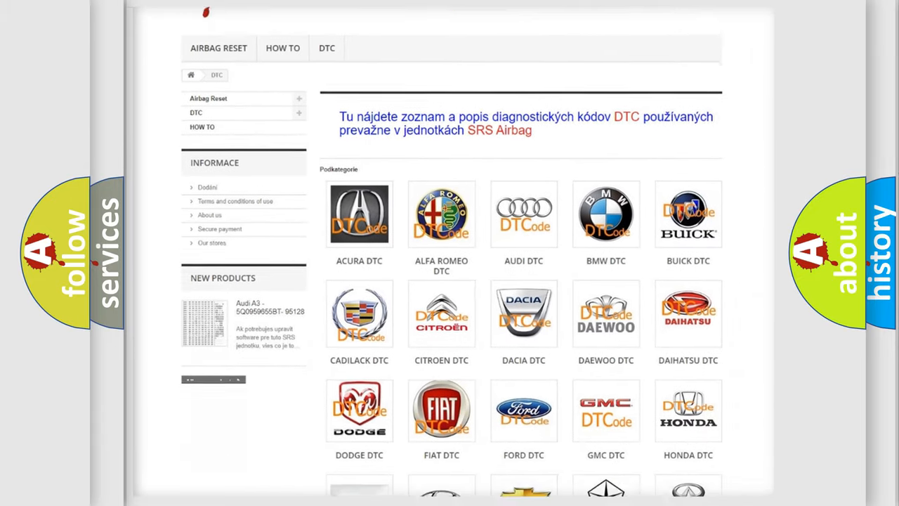
scroll("down", 3)
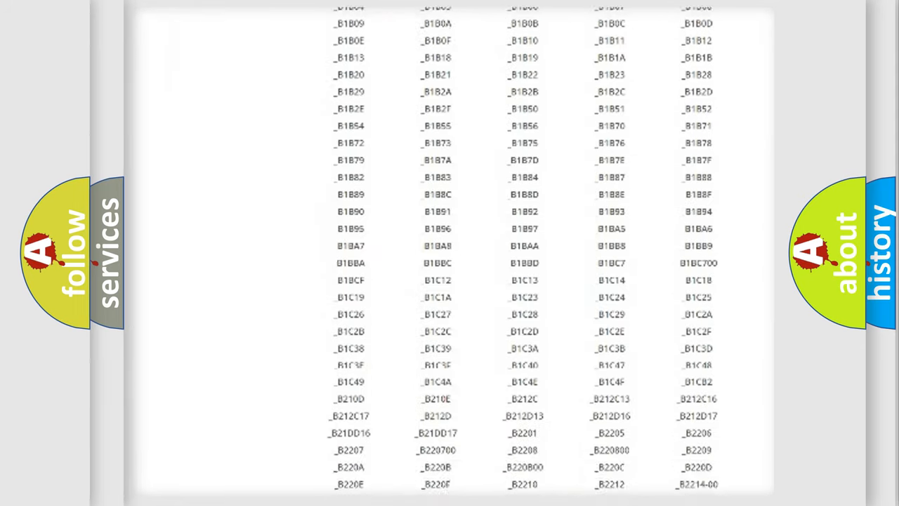
scroll("down", 3)
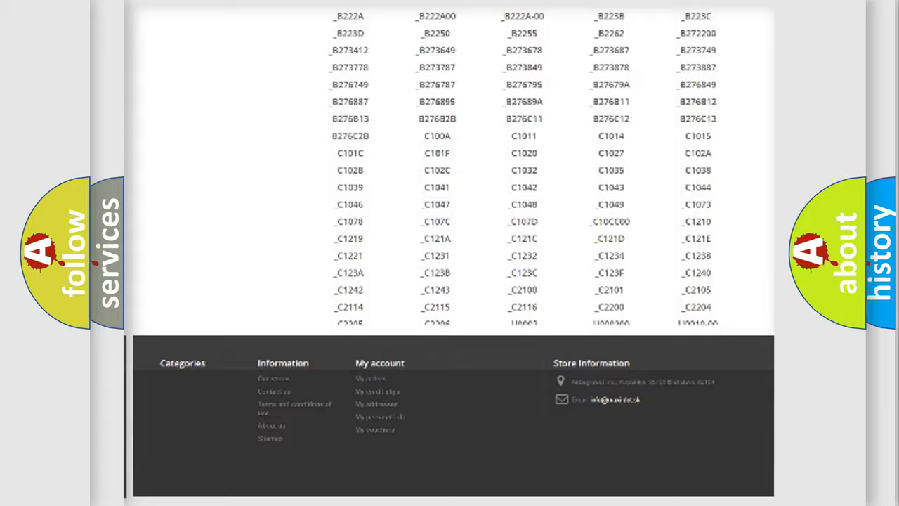